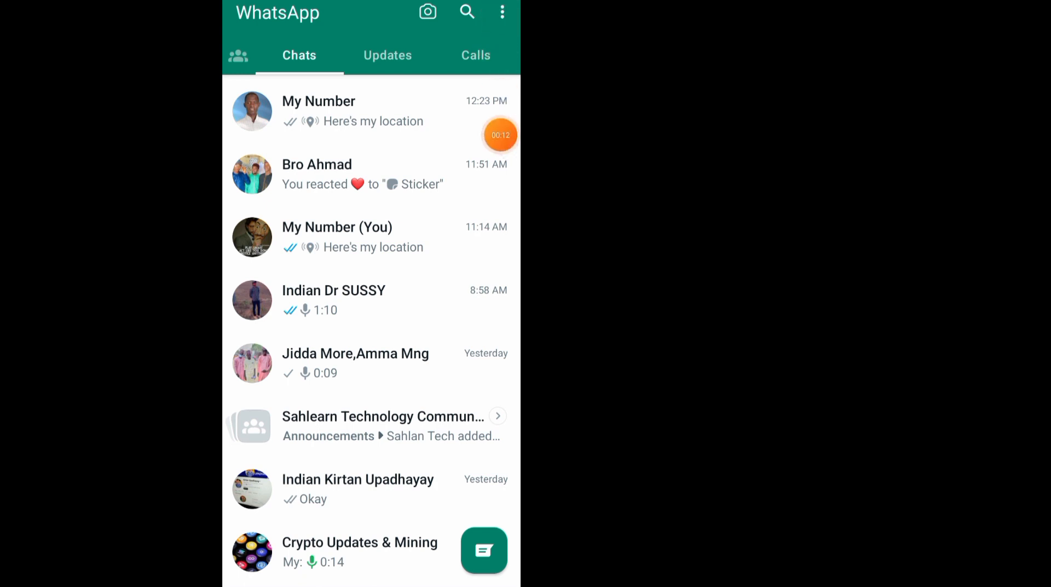
- Navigate through Settings and Account to open WhatsApp's Change number notice
click(502, 12)
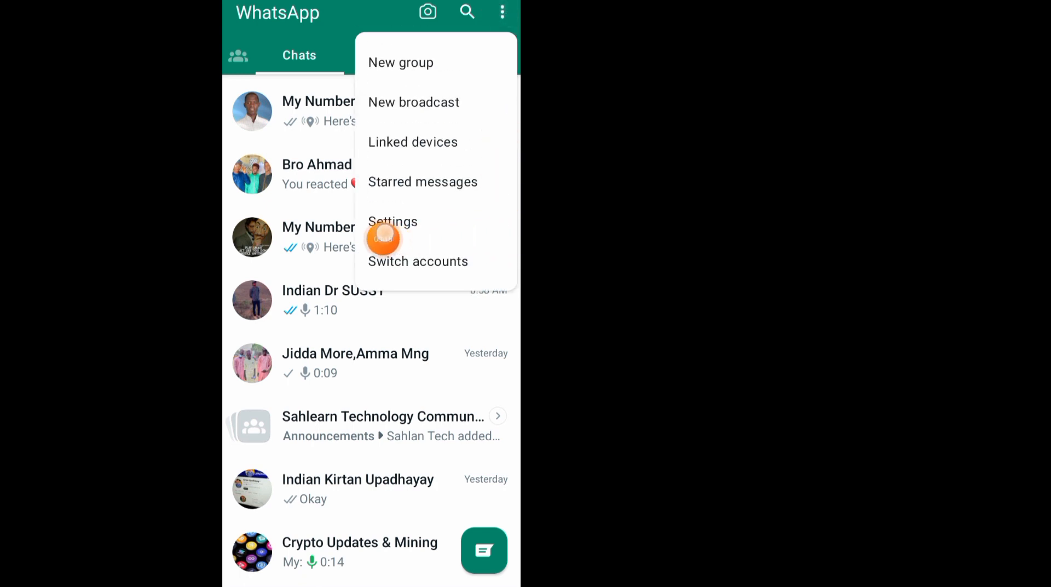
click(391, 221)
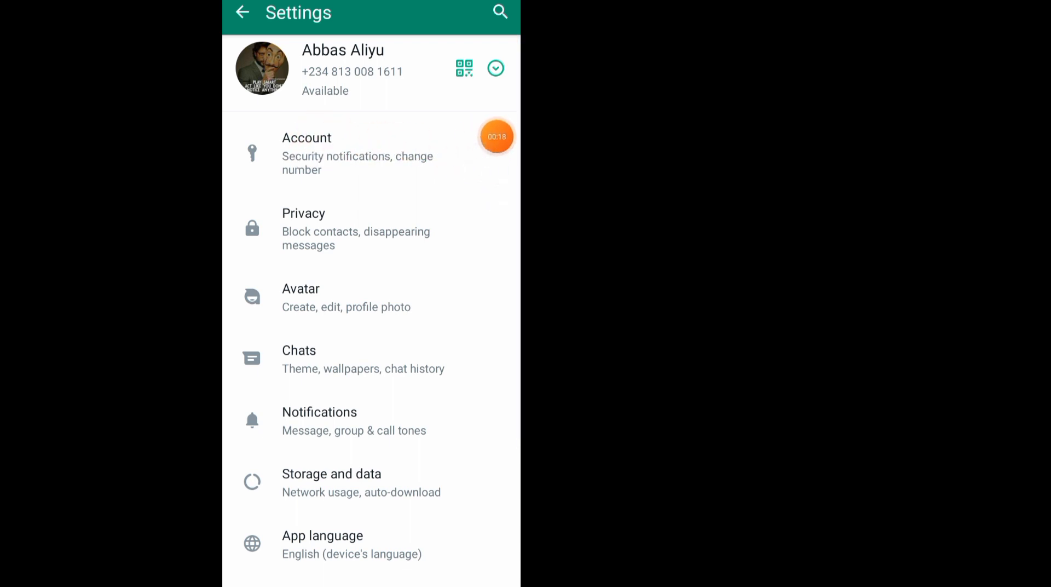
click(306, 153)
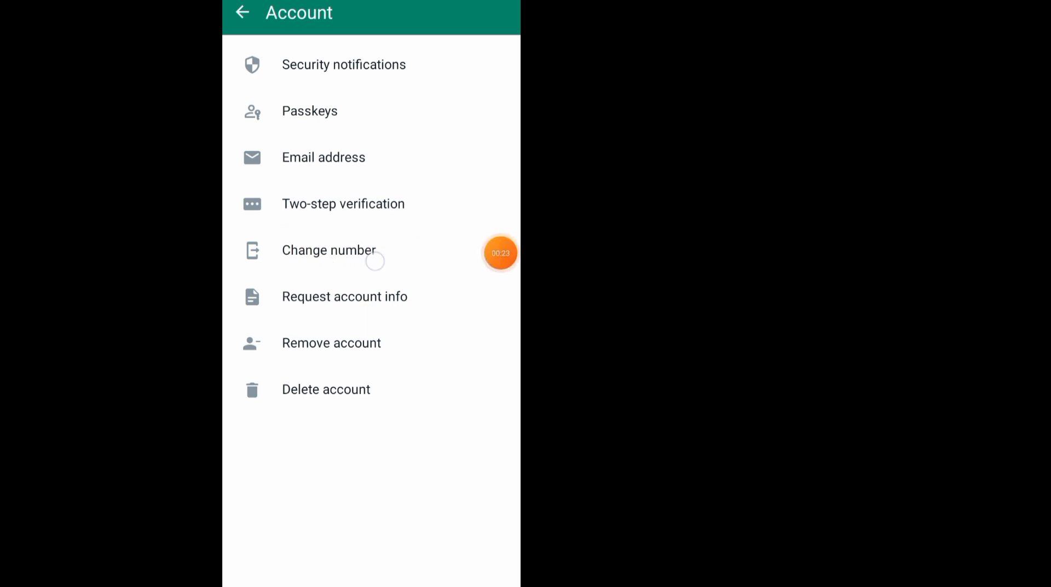
click(329, 249)
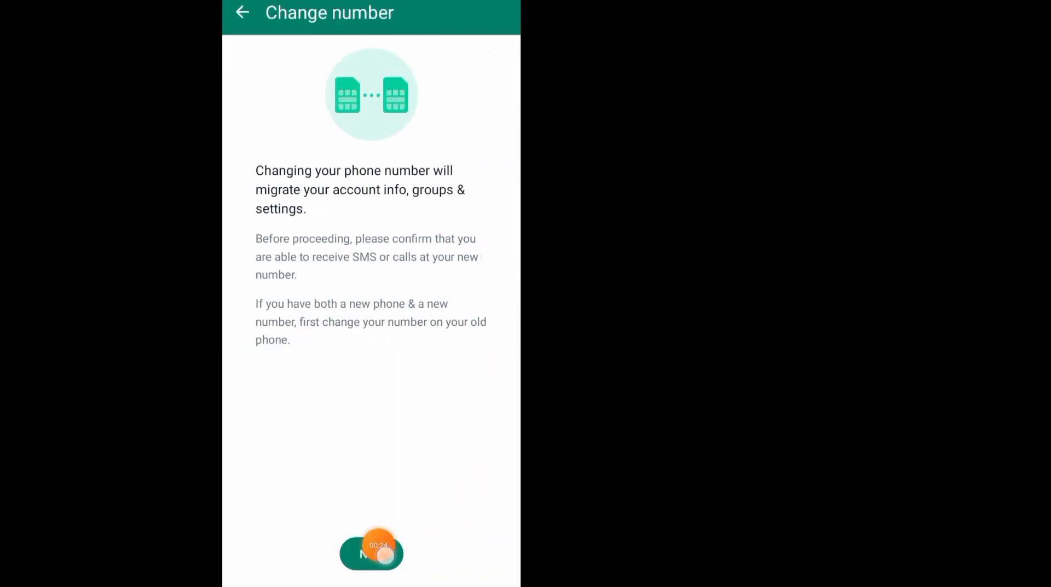
- Continue past the Change number notice to the empty old/new number form
click(371, 552)
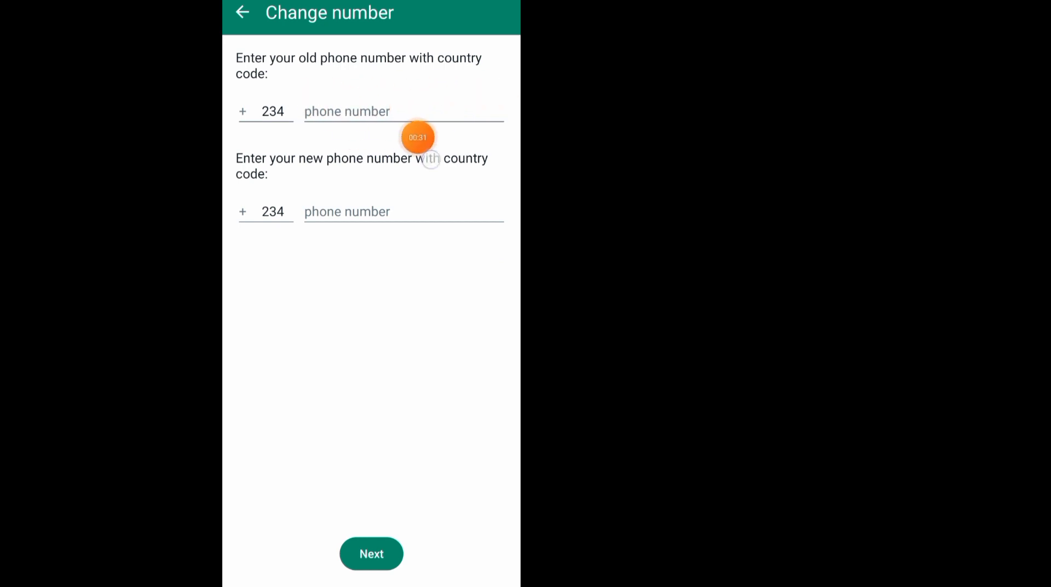
mouse_move(501, 167)
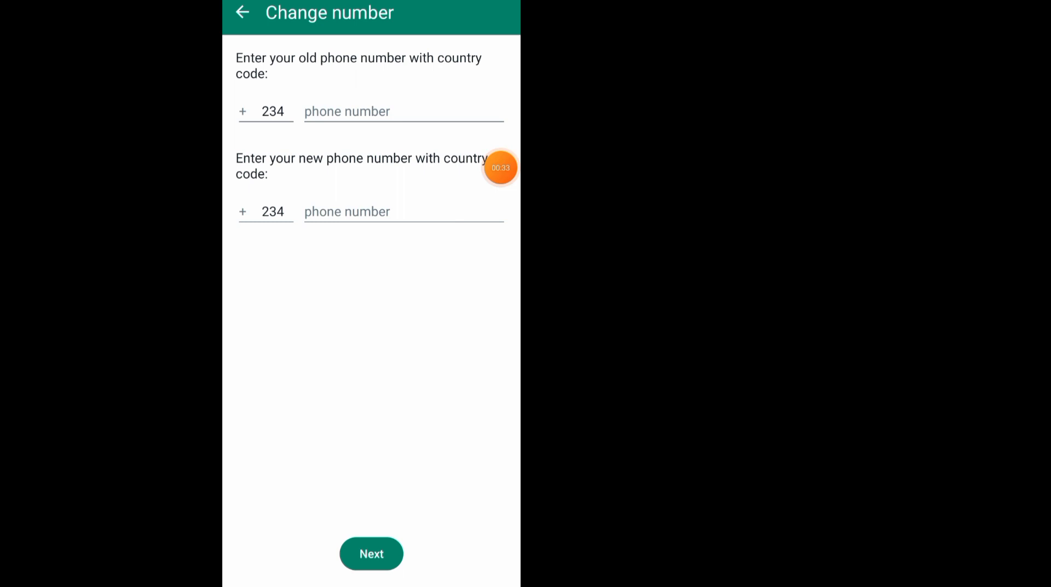